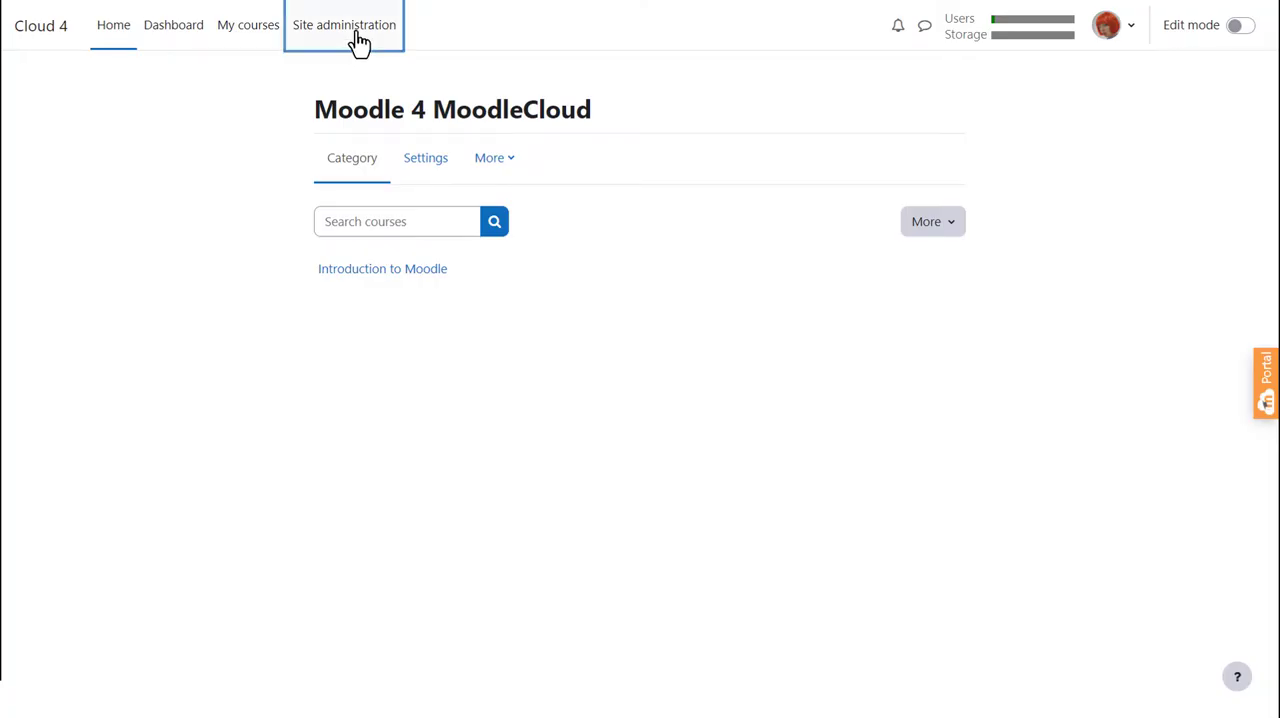
# Go to the Restore course page under Site administration's Courses settings.
pyautogui.click(344, 25)
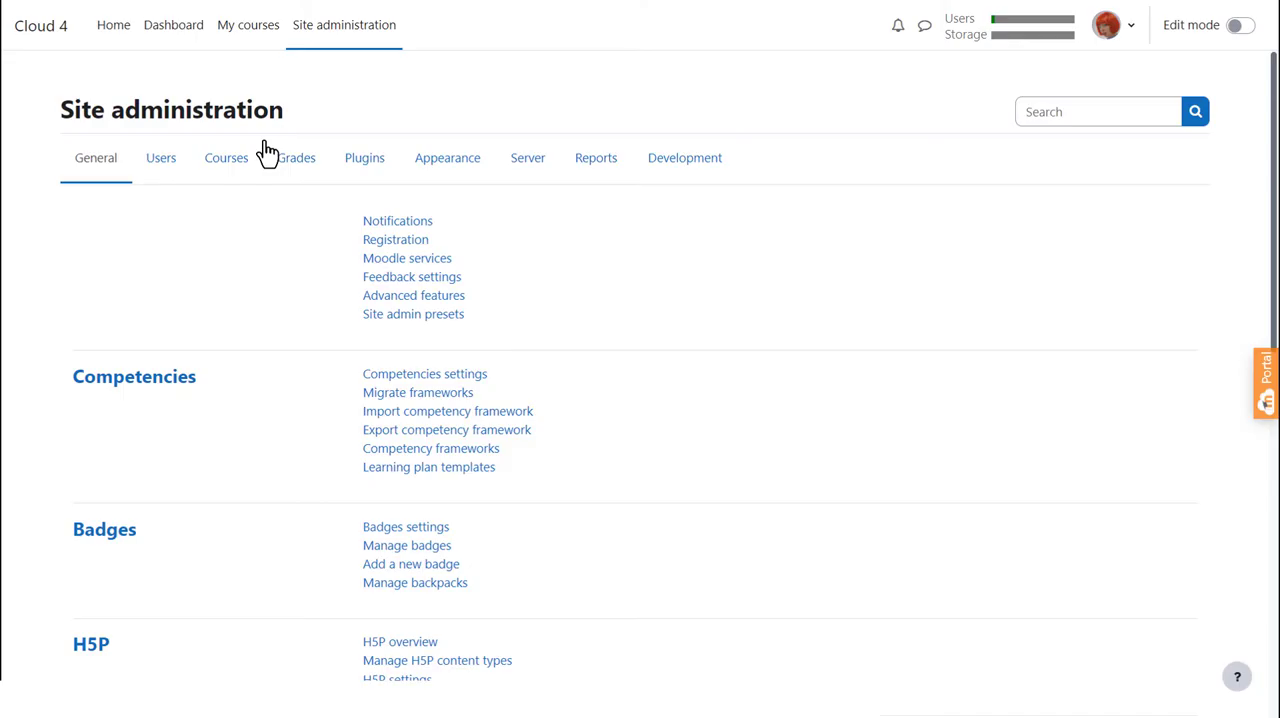
pyautogui.click(226, 157)
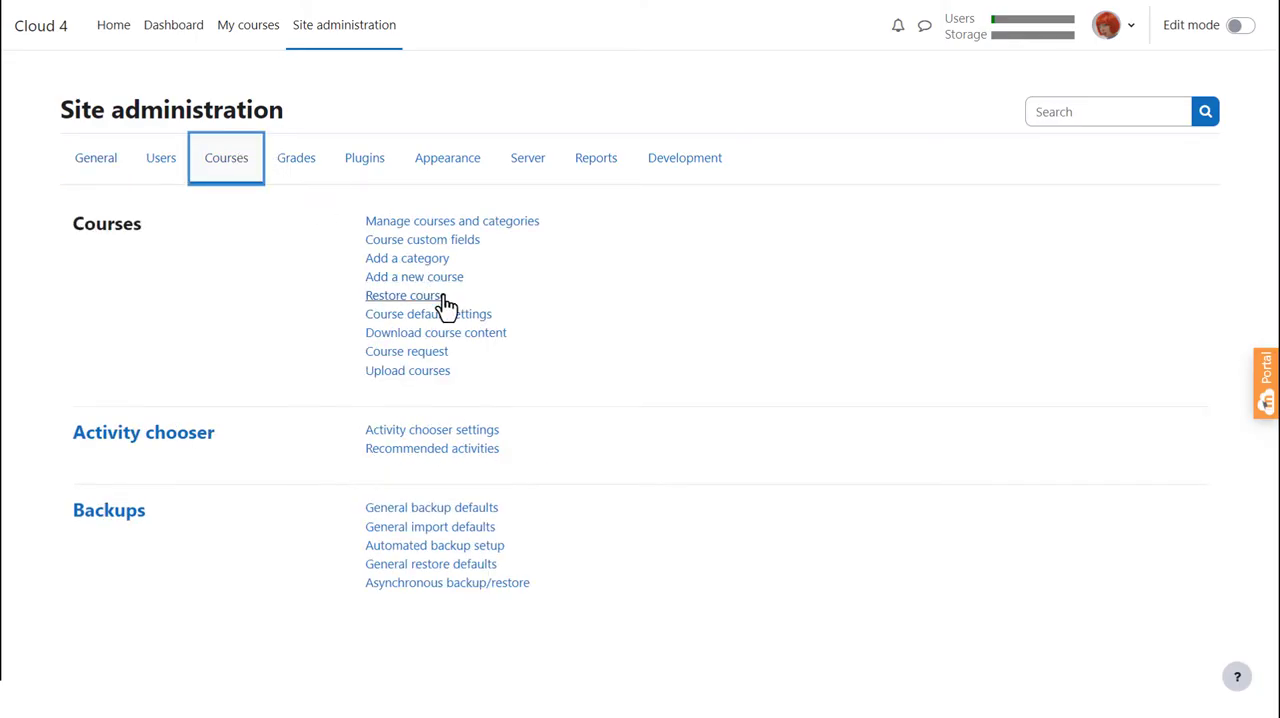
pyautogui.click(404, 295)
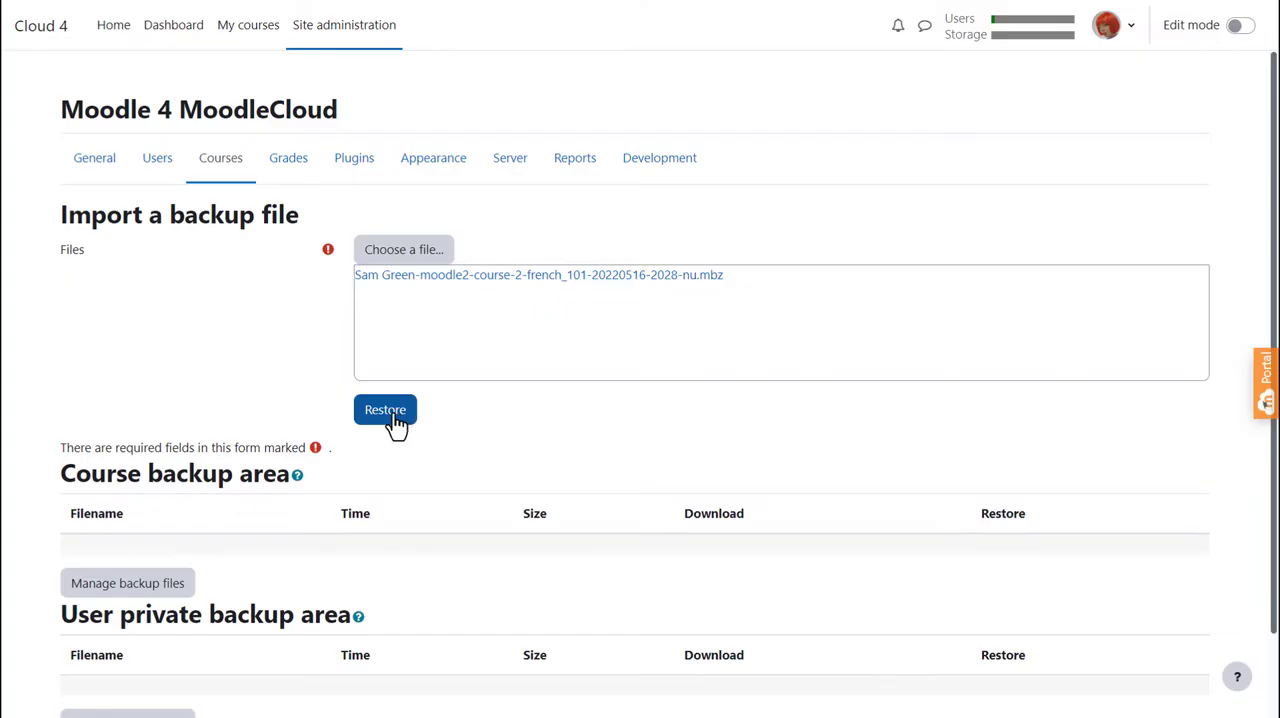
# Start restoring the French 101 backup and scroll through its sections on the Confirm page.
pyautogui.click(385, 409)
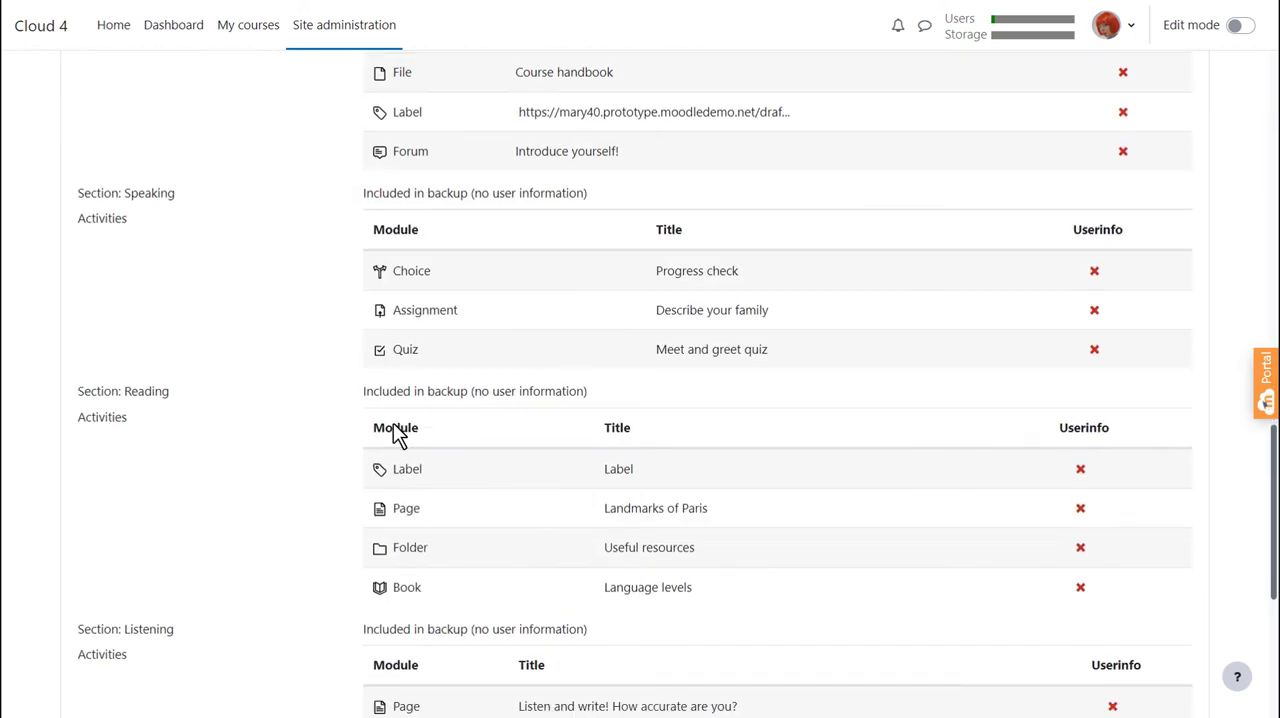
pyautogui.scroll(-3)
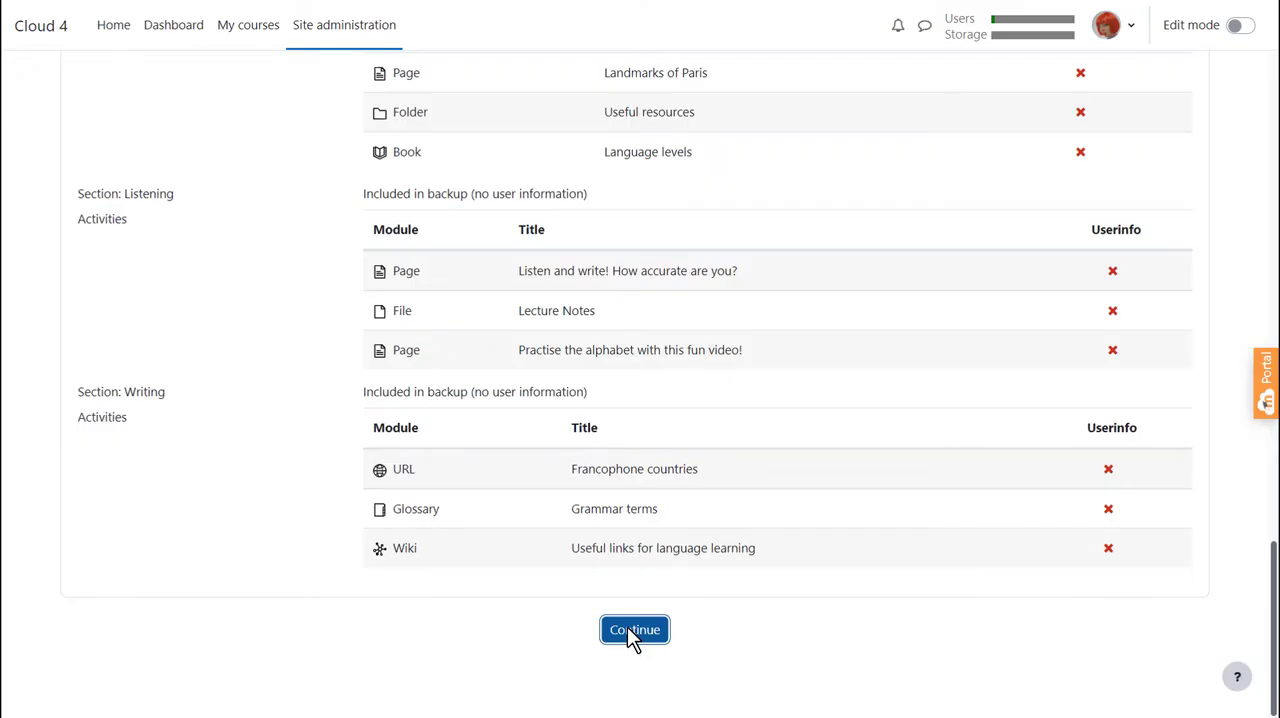
# Confirm the backup, restore it as a new Miscellaneous course, and accept the default settings.
pyautogui.click(634, 629)
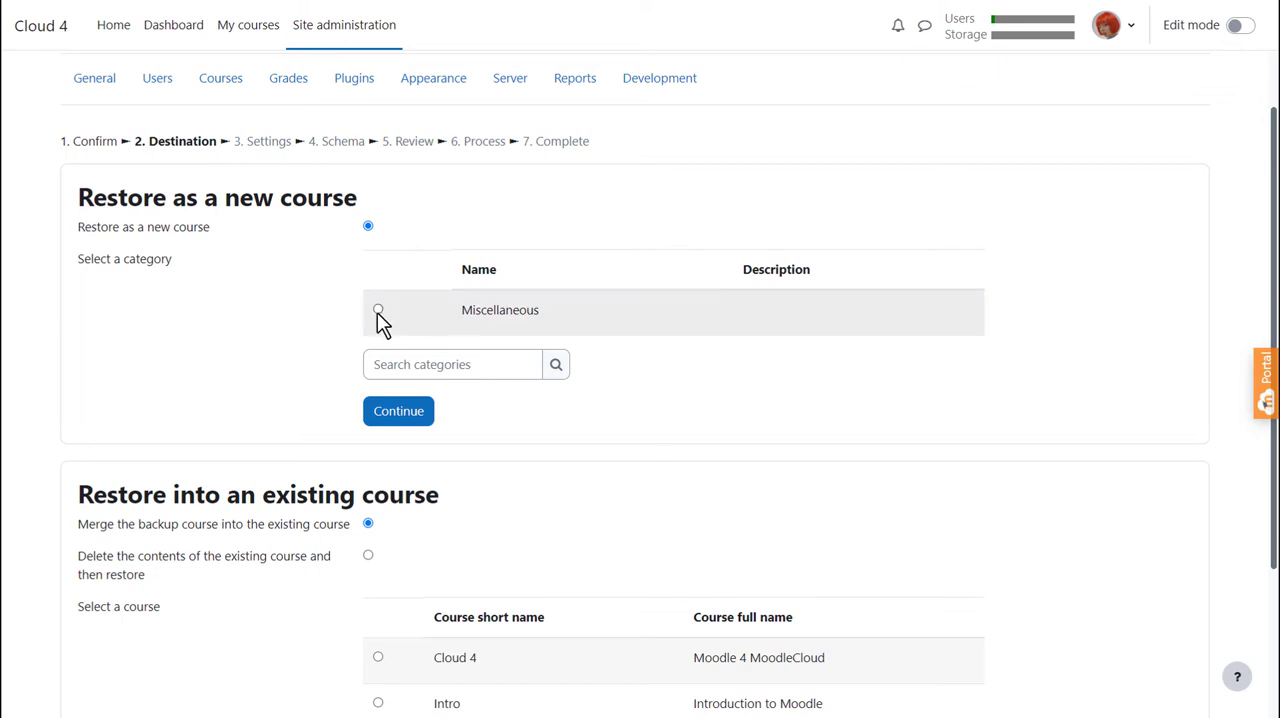
pyautogui.click(378, 309)
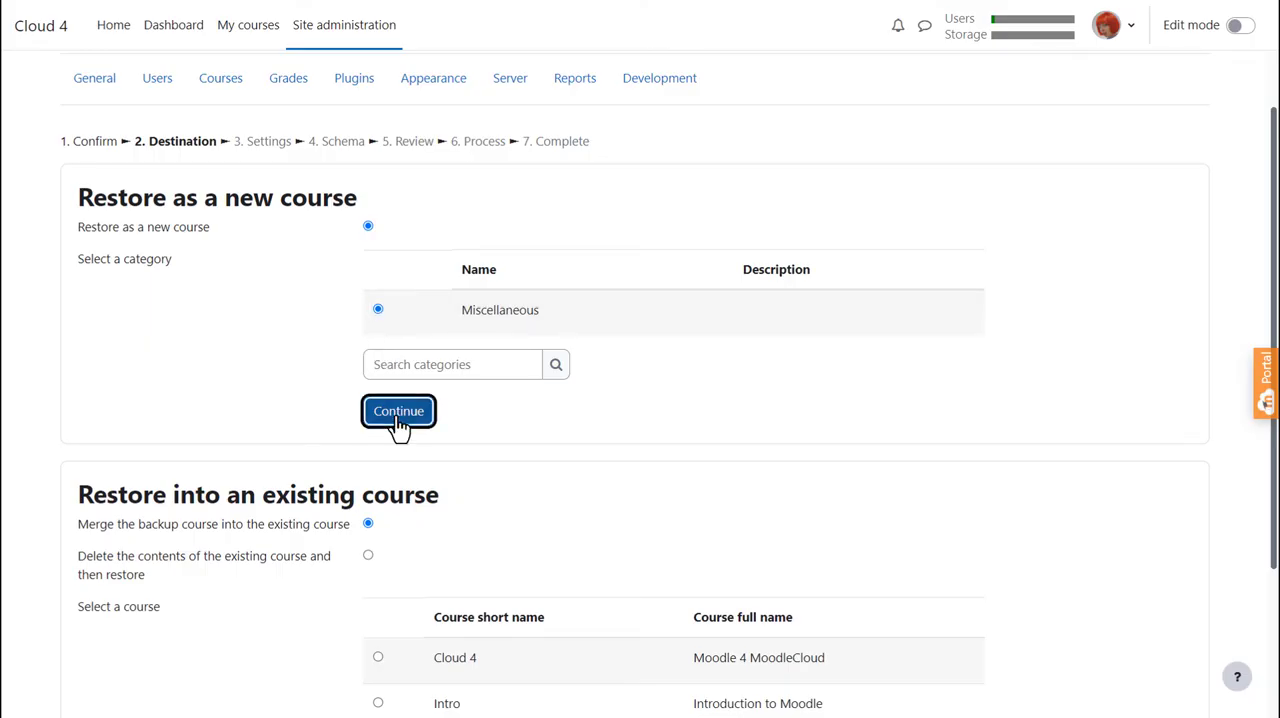
pyautogui.click(398, 411)
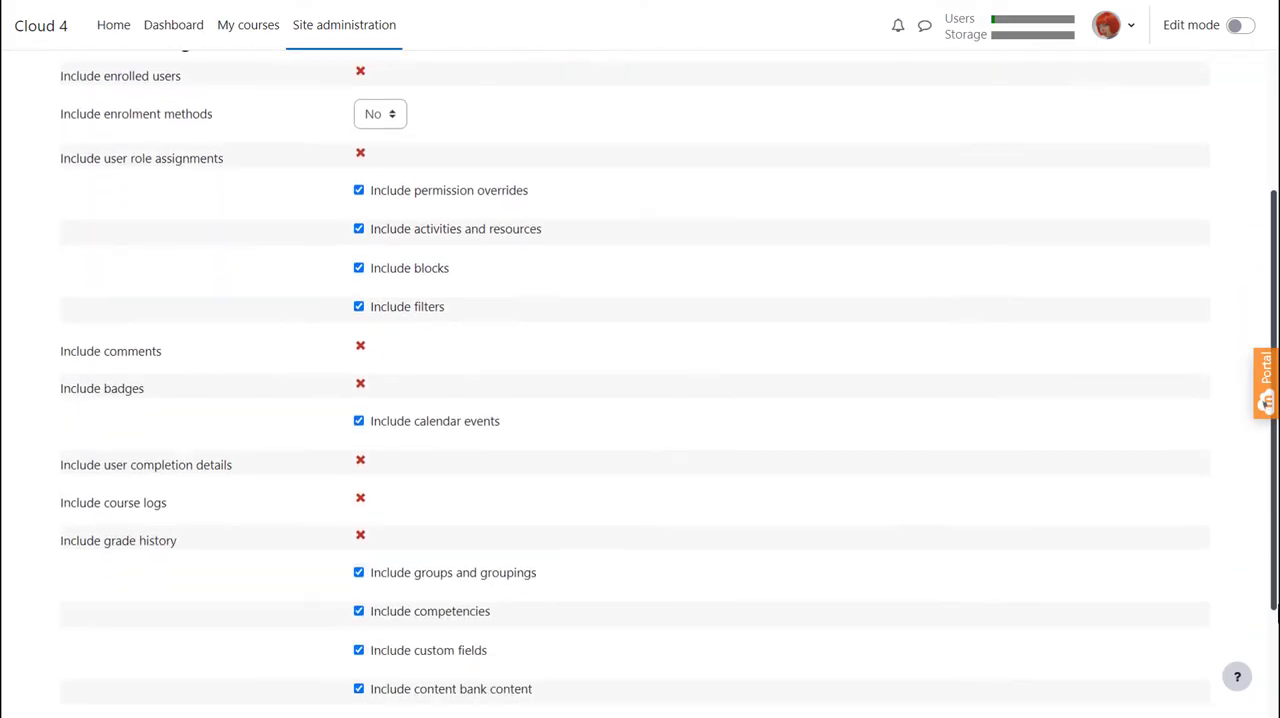
pyautogui.scroll(-3)
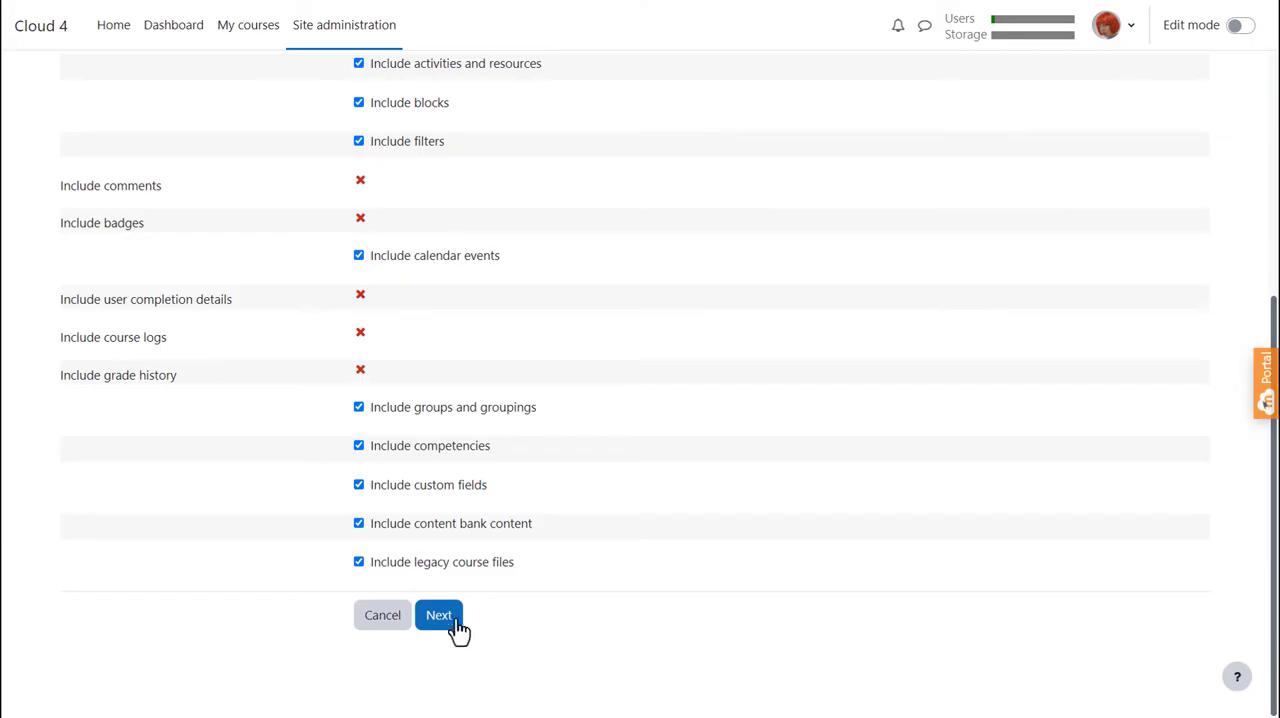
pyautogui.click(438, 615)
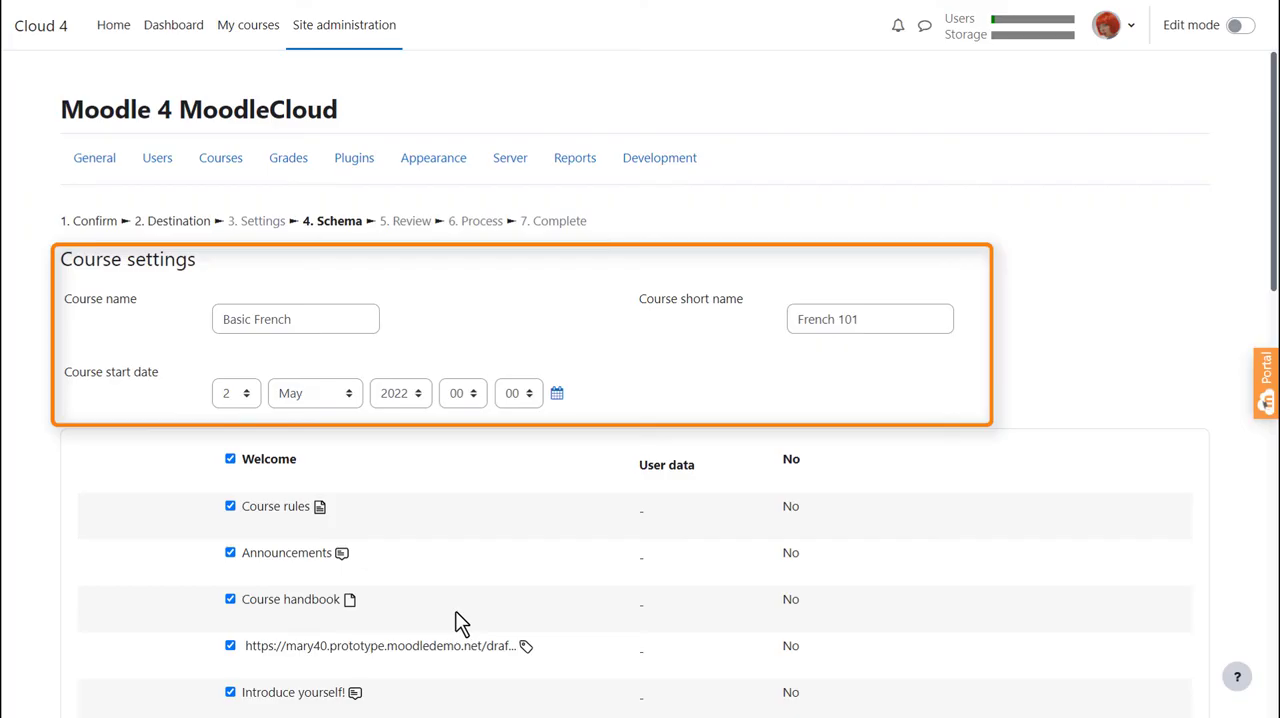
# Accept the Basic French (French 101) schema, review it, and perform the restore.
pyautogui.scroll(-3)
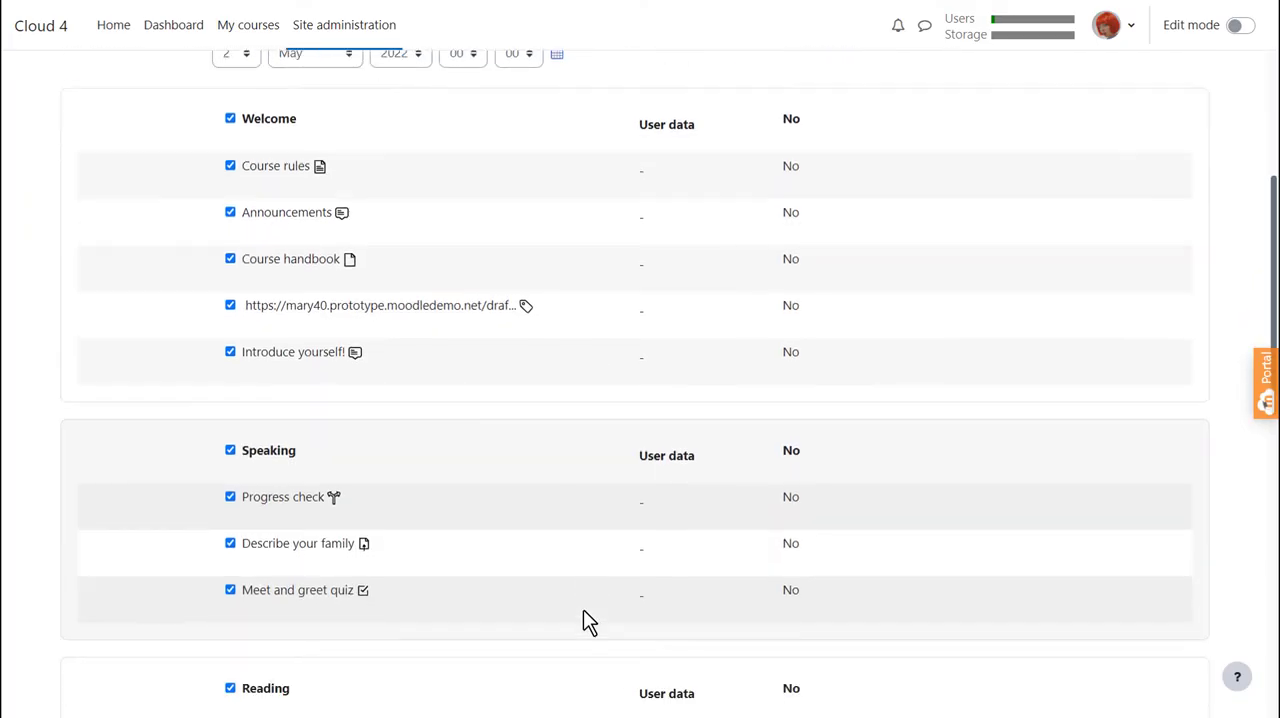
pyautogui.scroll(-3)
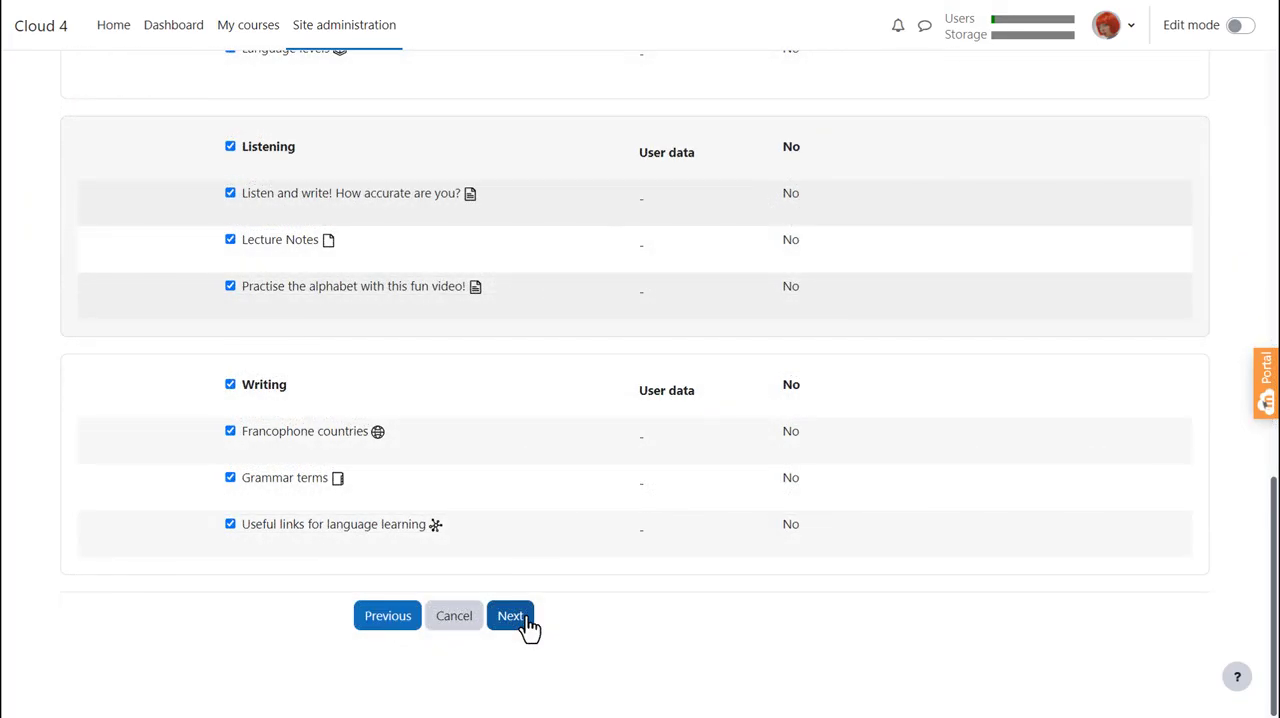
pyautogui.click(510, 615)
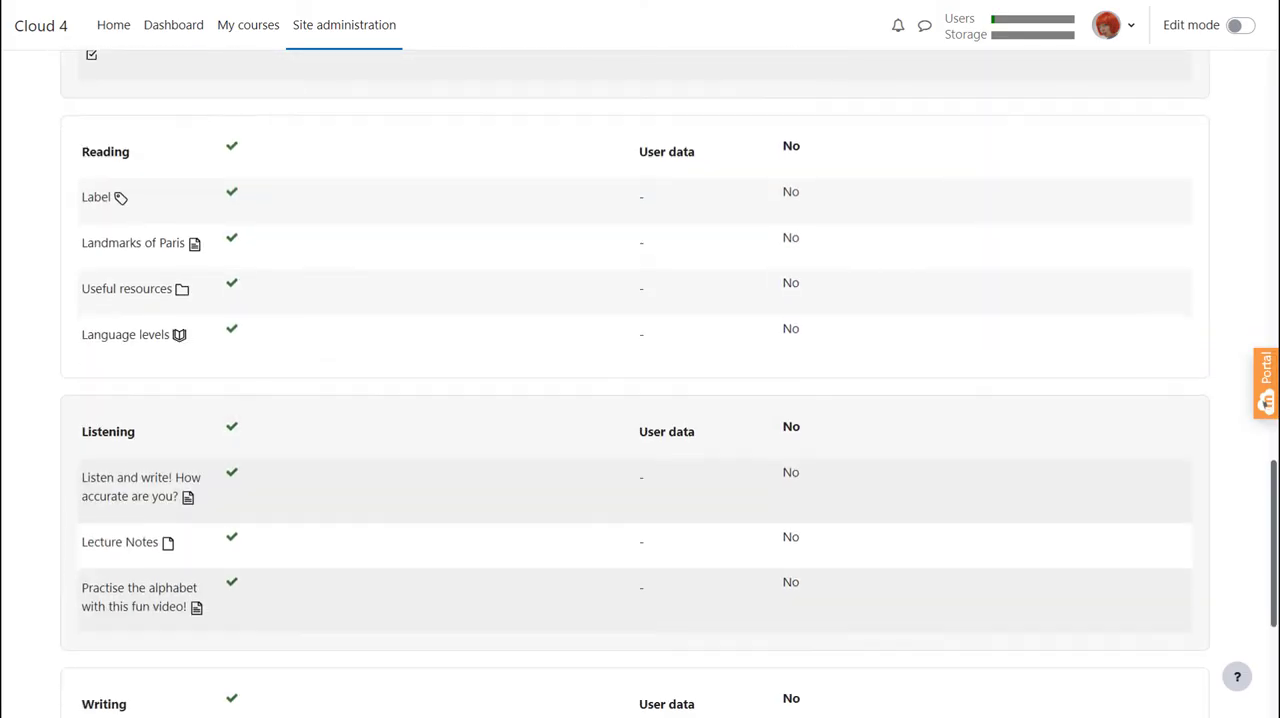
pyautogui.scroll(-3)
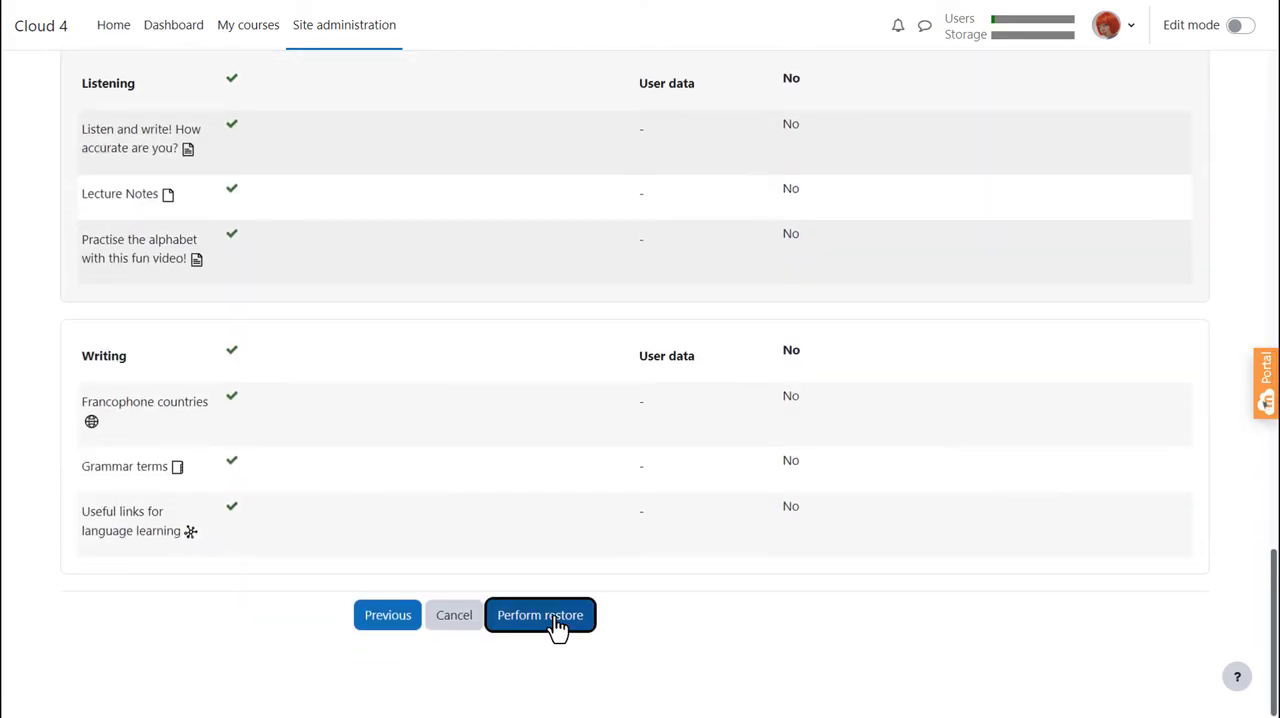
pyautogui.click(540, 615)
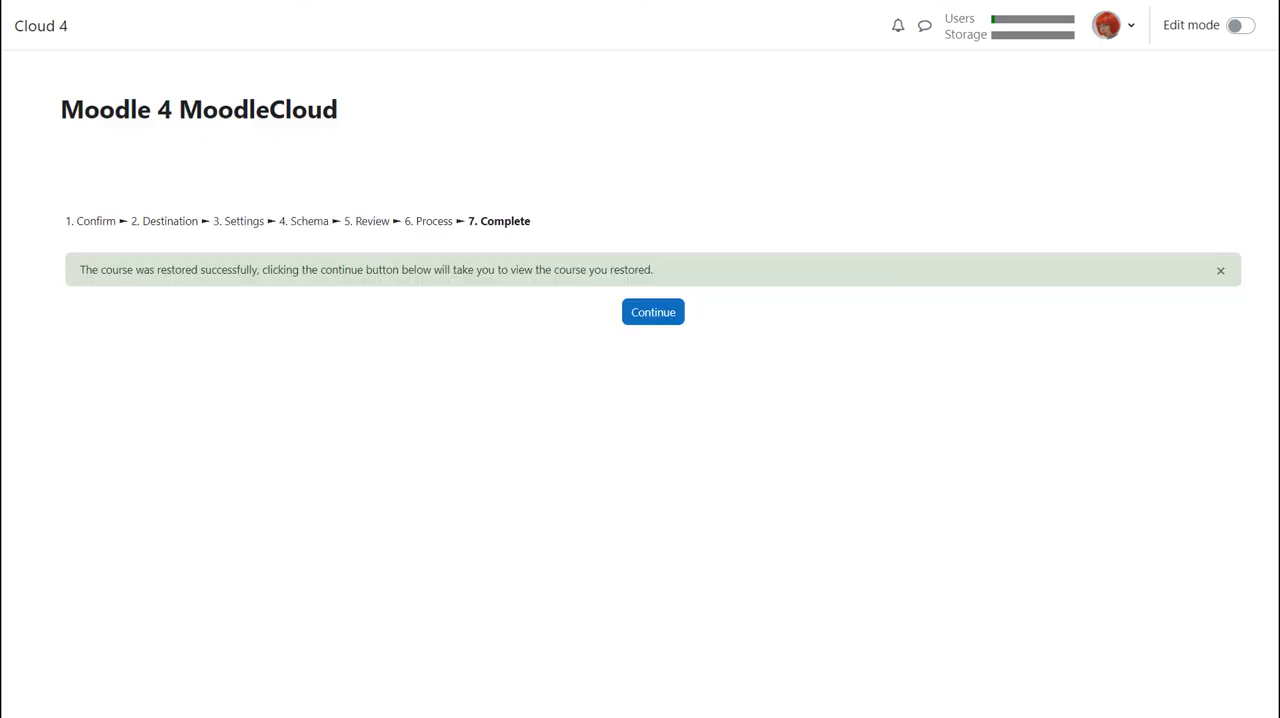
pyautogui.click(344, 24)
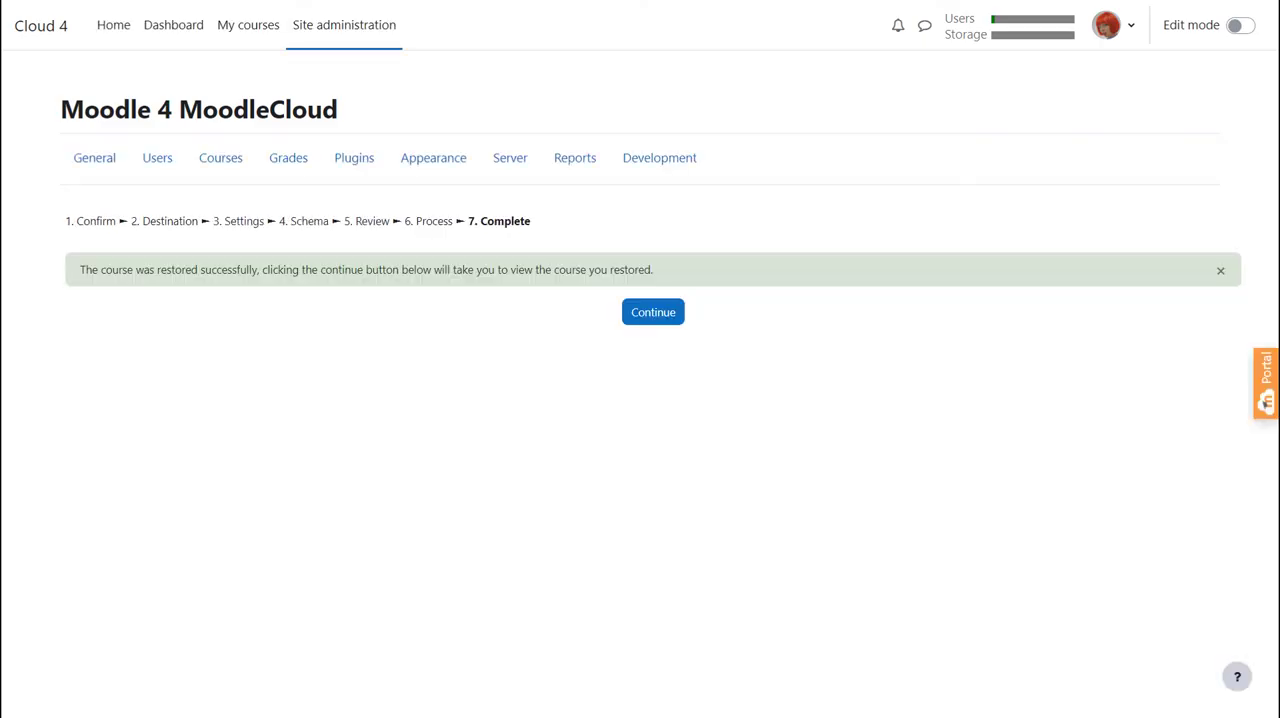